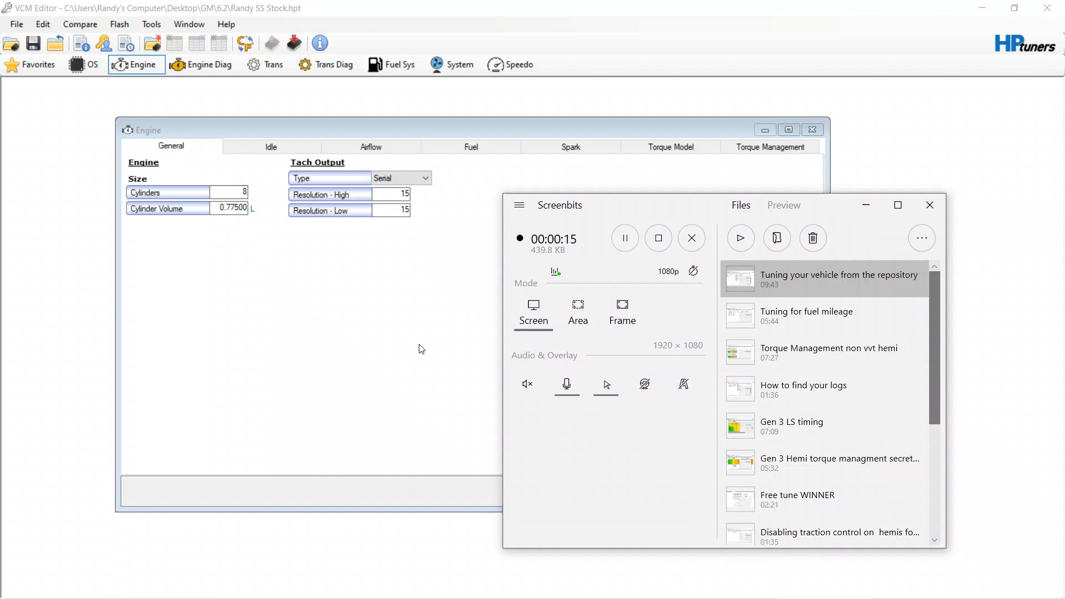
pyautogui.moveTo(408, 417)
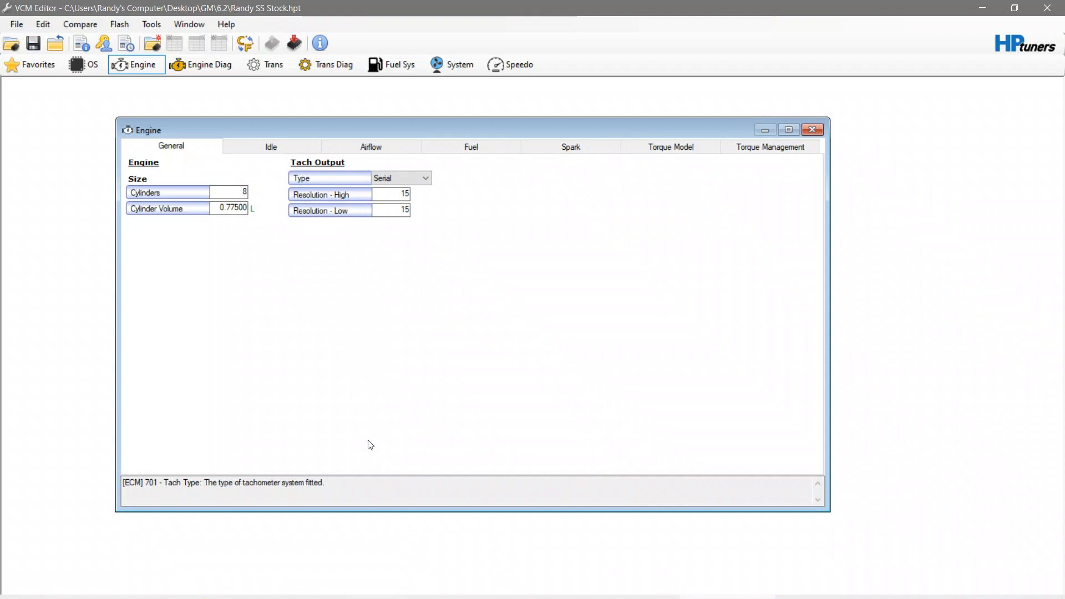
pyautogui.moveTo(446, 276)
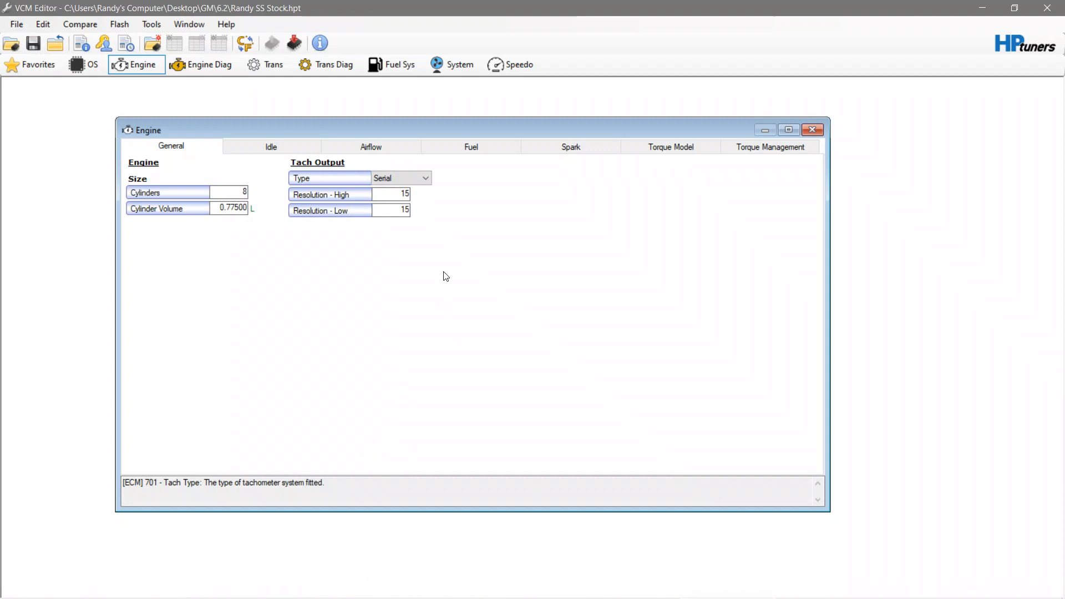
pyautogui.moveTo(435, 354)
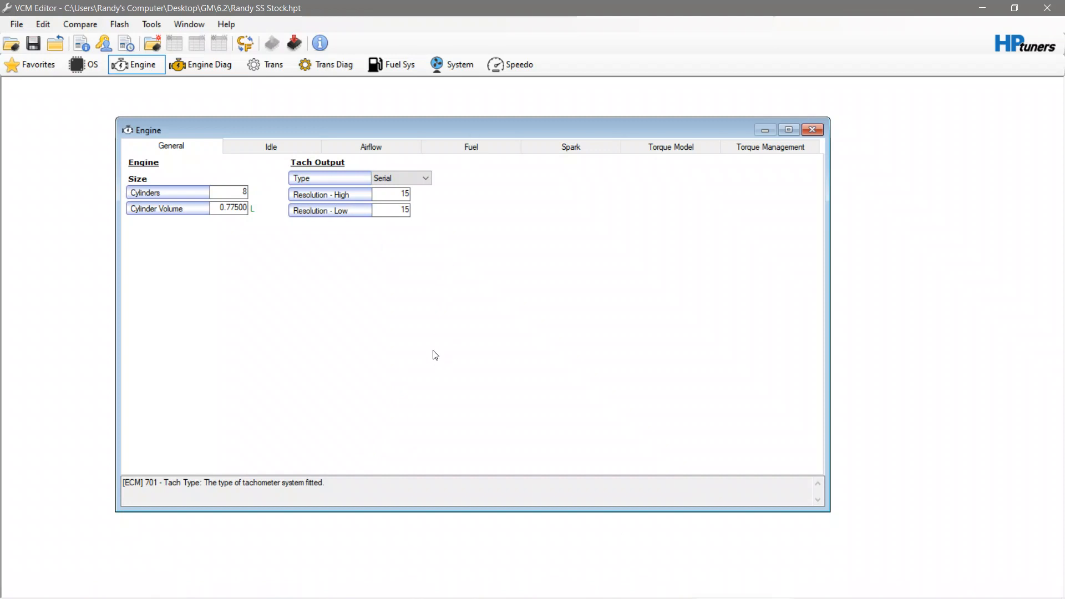
pyautogui.moveTo(544, 269)
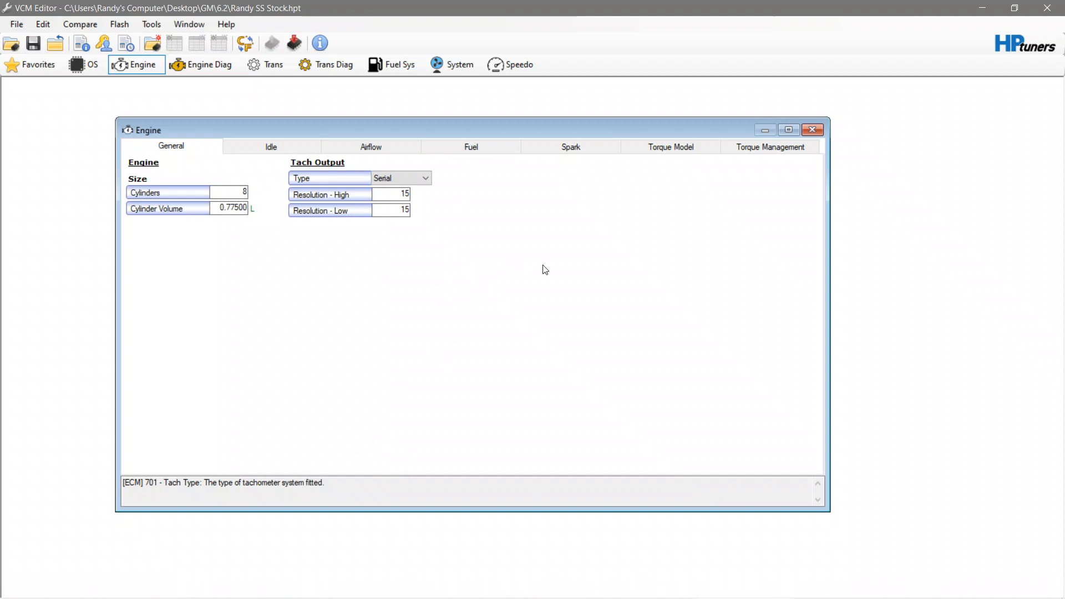
pyautogui.moveTo(537, 227)
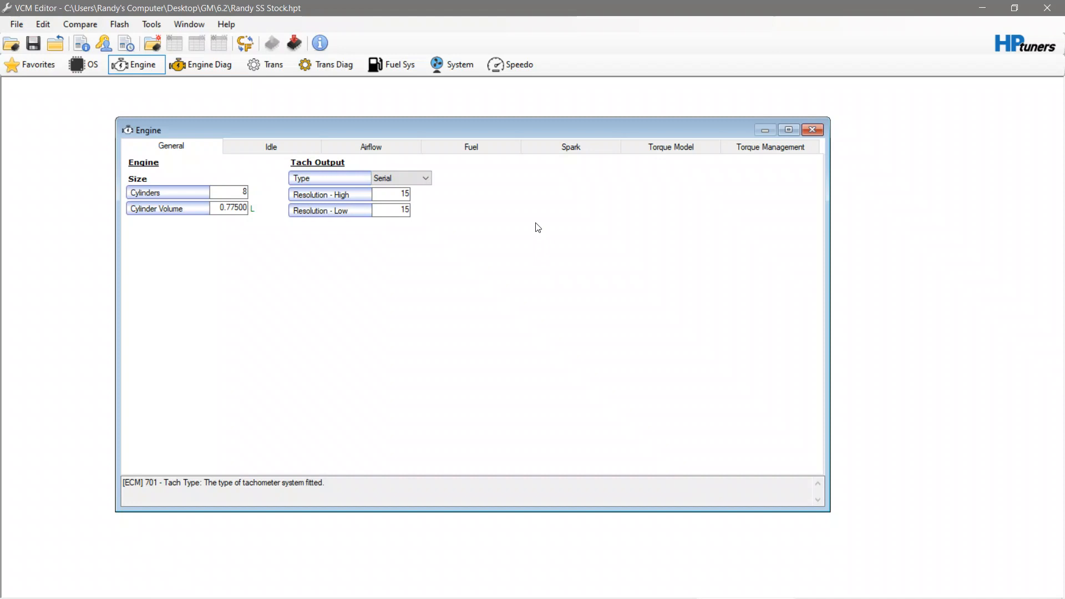
pyautogui.moveTo(542, 218)
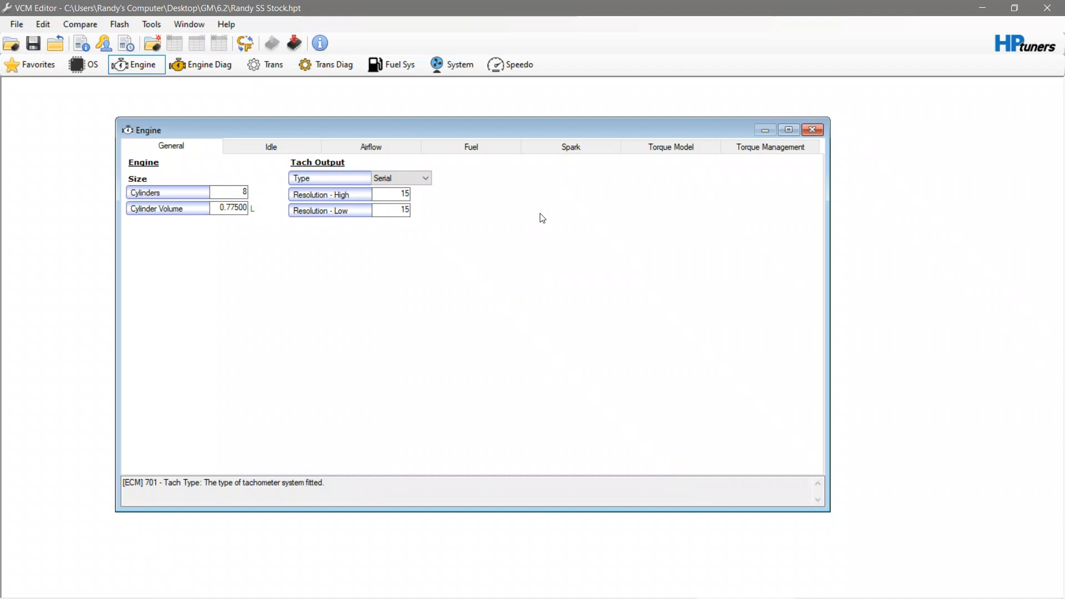
pyautogui.moveTo(494, 195)
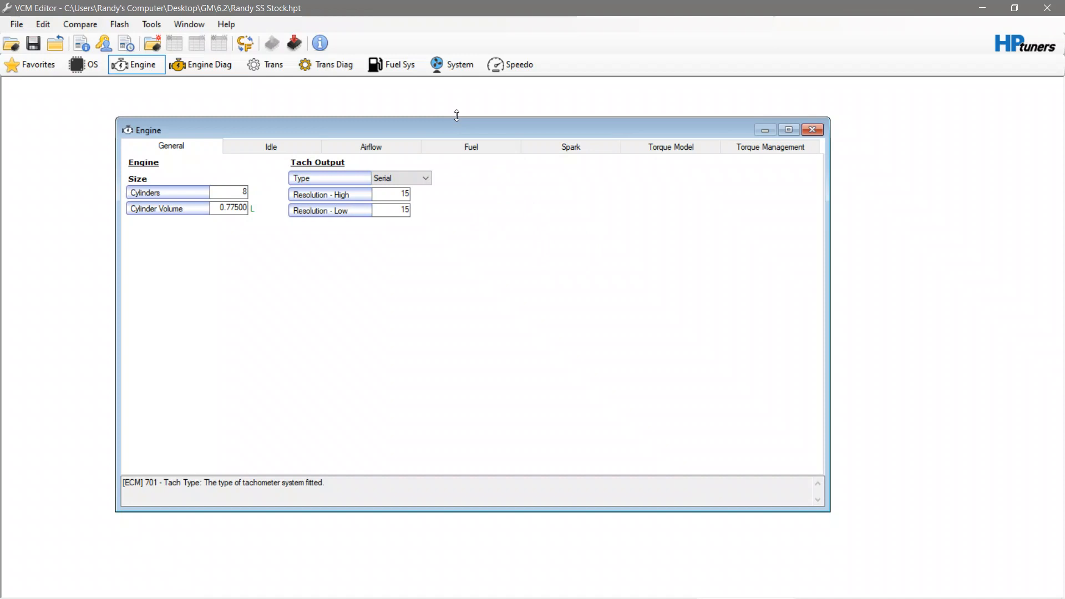
# Step: Show the Engine window's Fuel tables, including injector flow rate, rail pressure and offsets
pyautogui.click(471, 147)
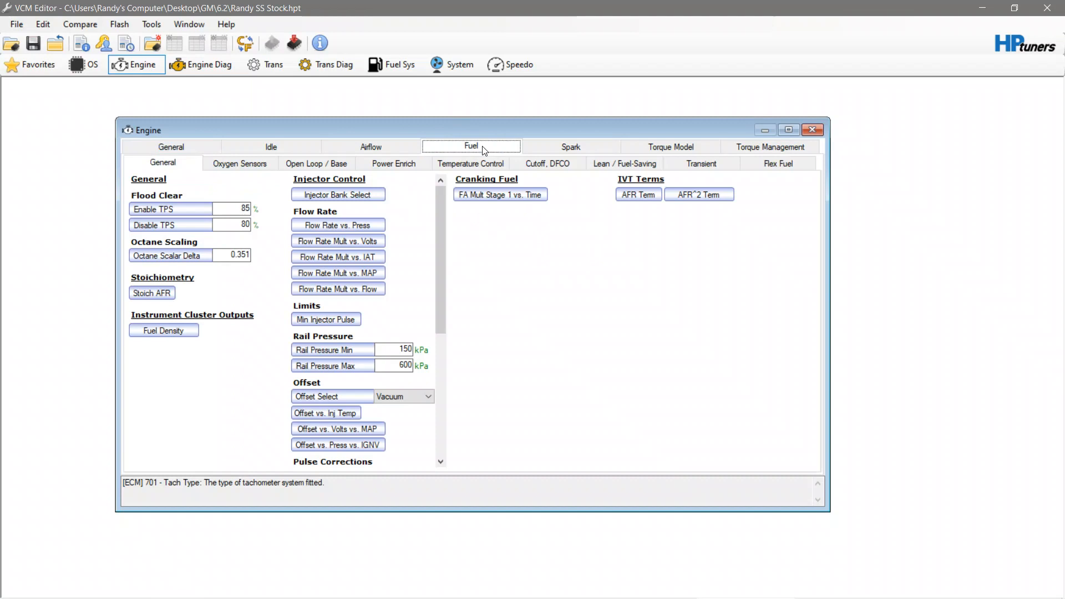
pyautogui.moveTo(491, 143)
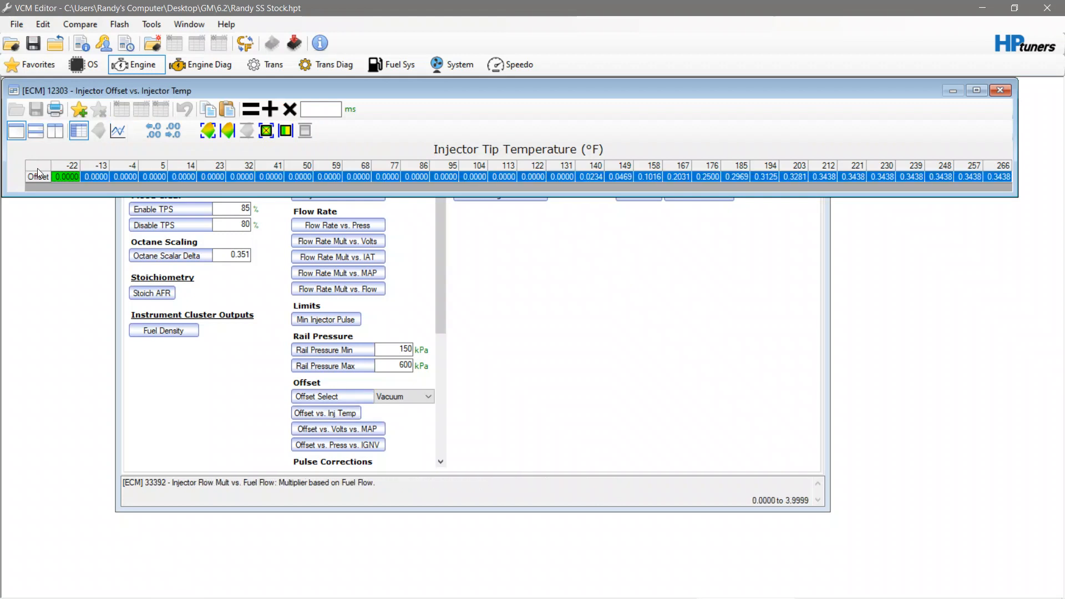
# Step: Enter 0 for the Injector Offset vs. Injector Temp table cells
pyautogui.write('0')
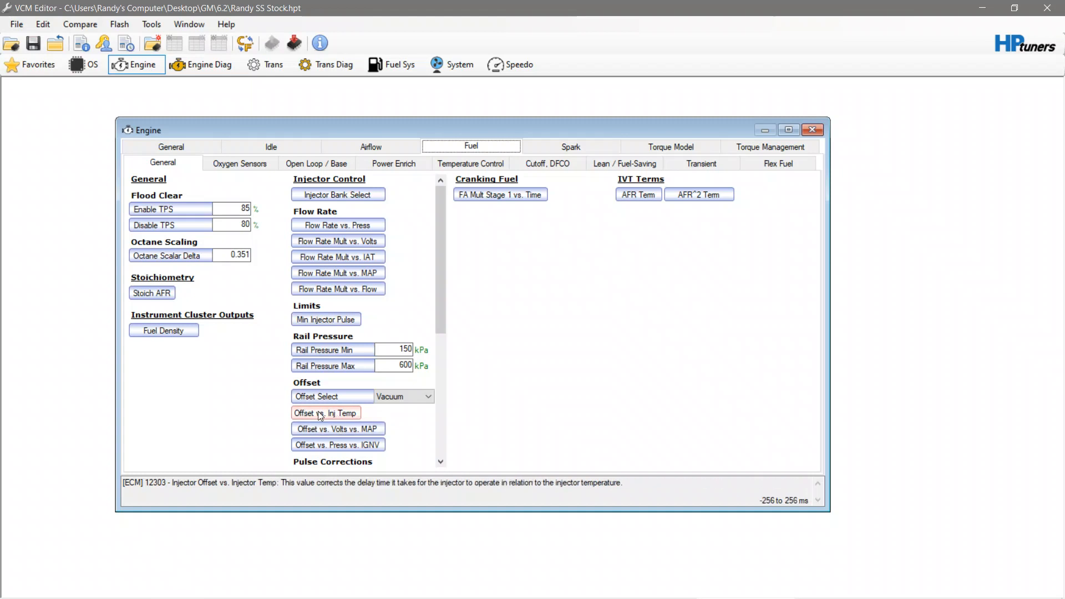
pyautogui.moveTo(337, 420)
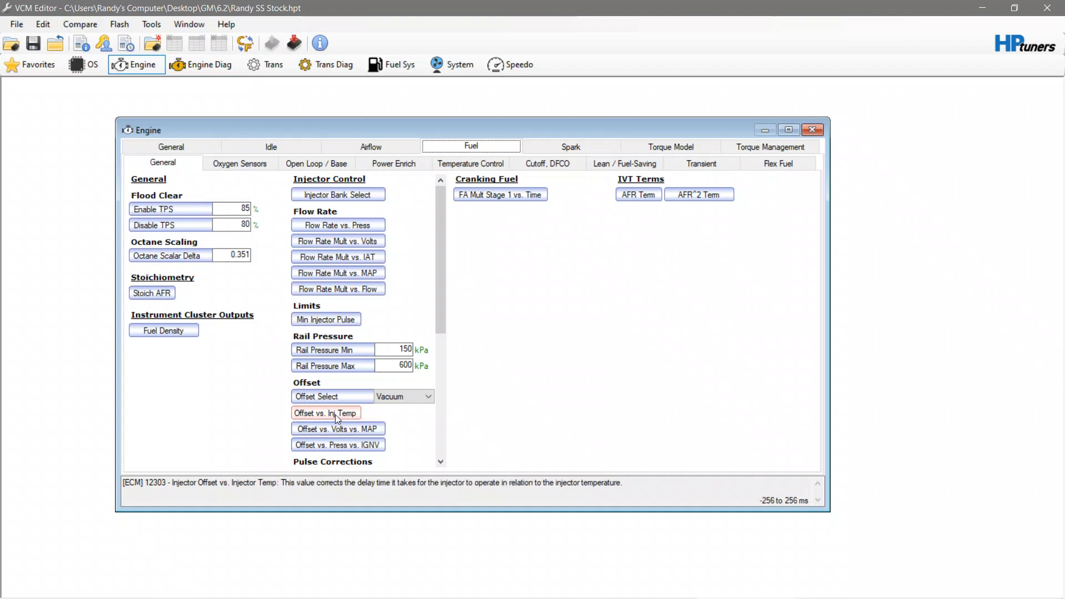